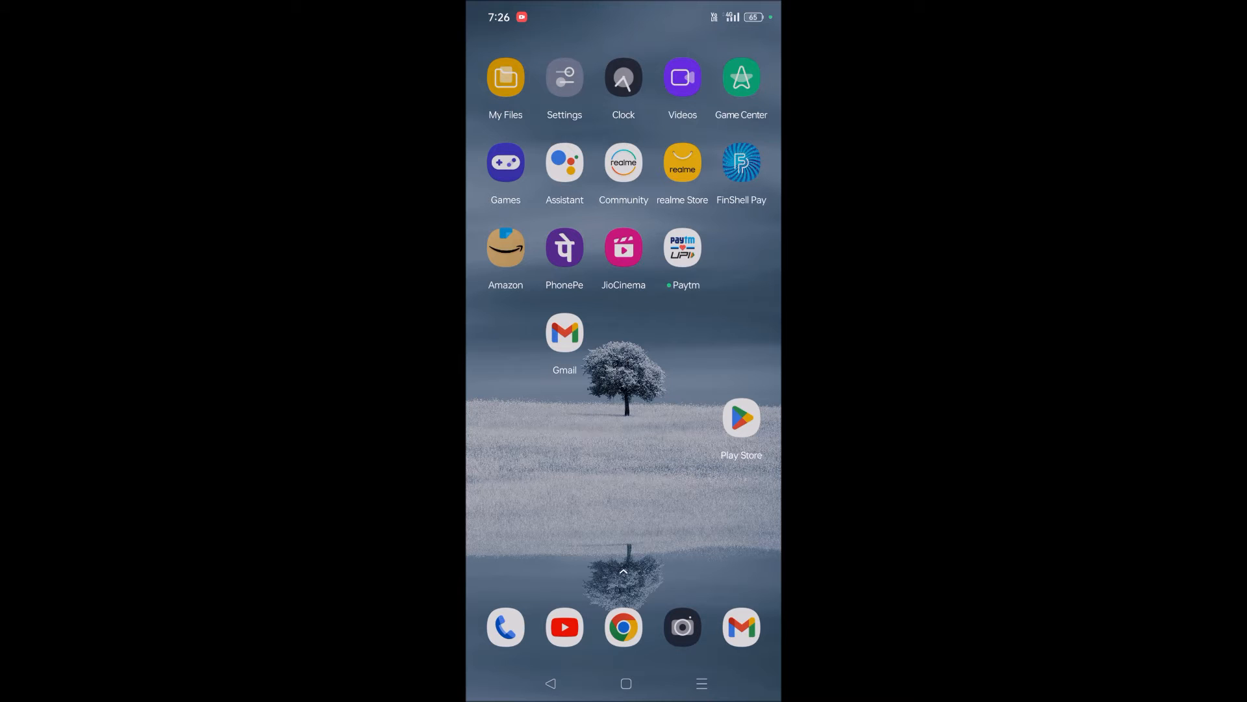
# Open WhatsApp's 'Message yourself' chat from the app drawer, ready to type
pyautogui.scroll(3)
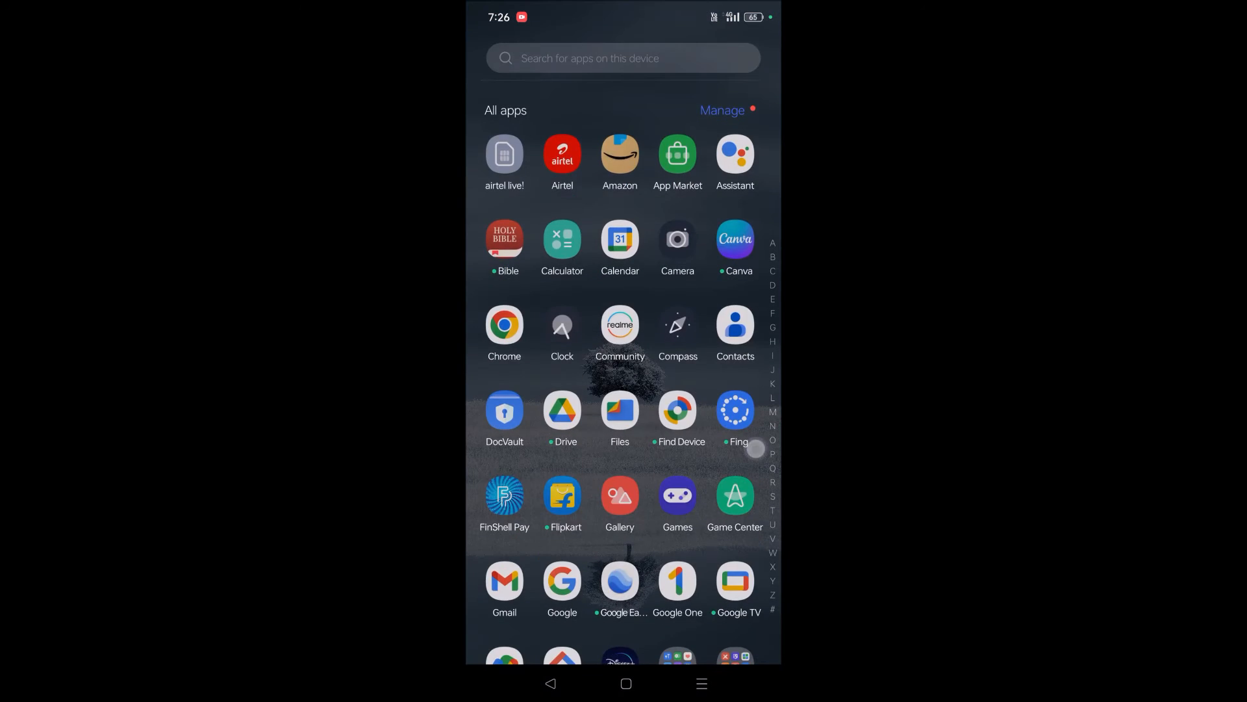
pyautogui.scroll(-3)
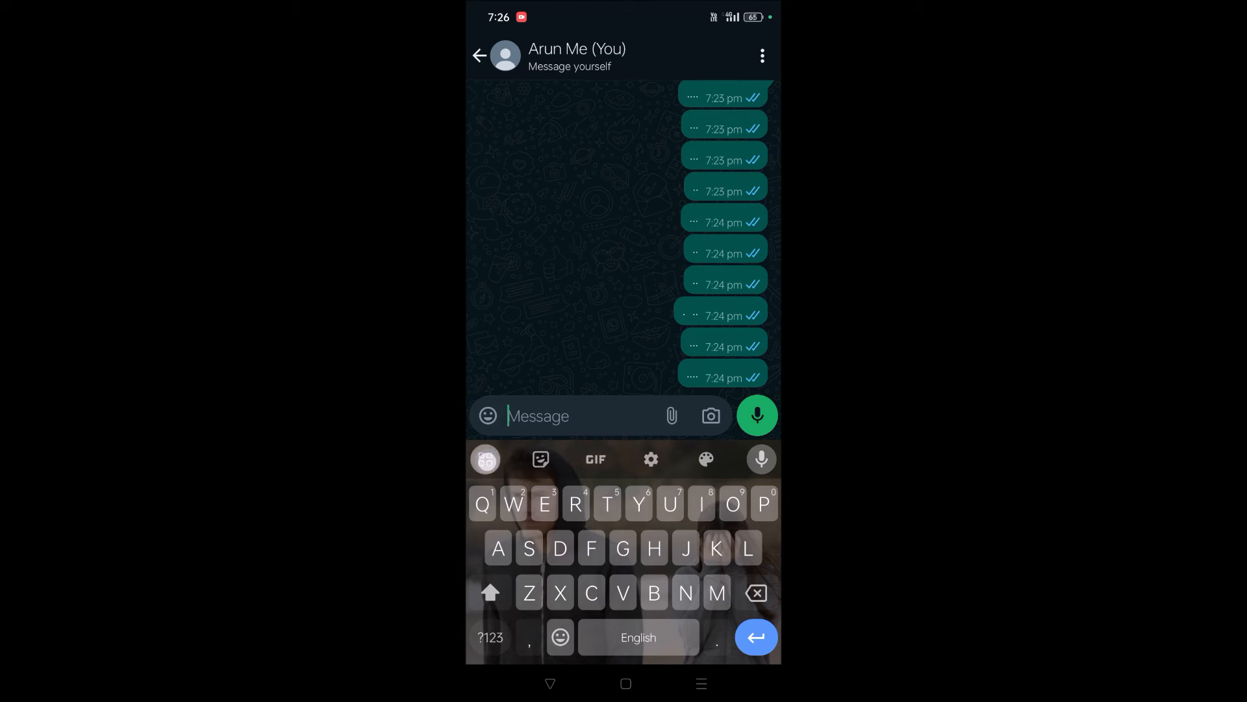
# Add the Translate tile from Gboard's feature list to the keyboard toolbar
pyautogui.click(486, 459)
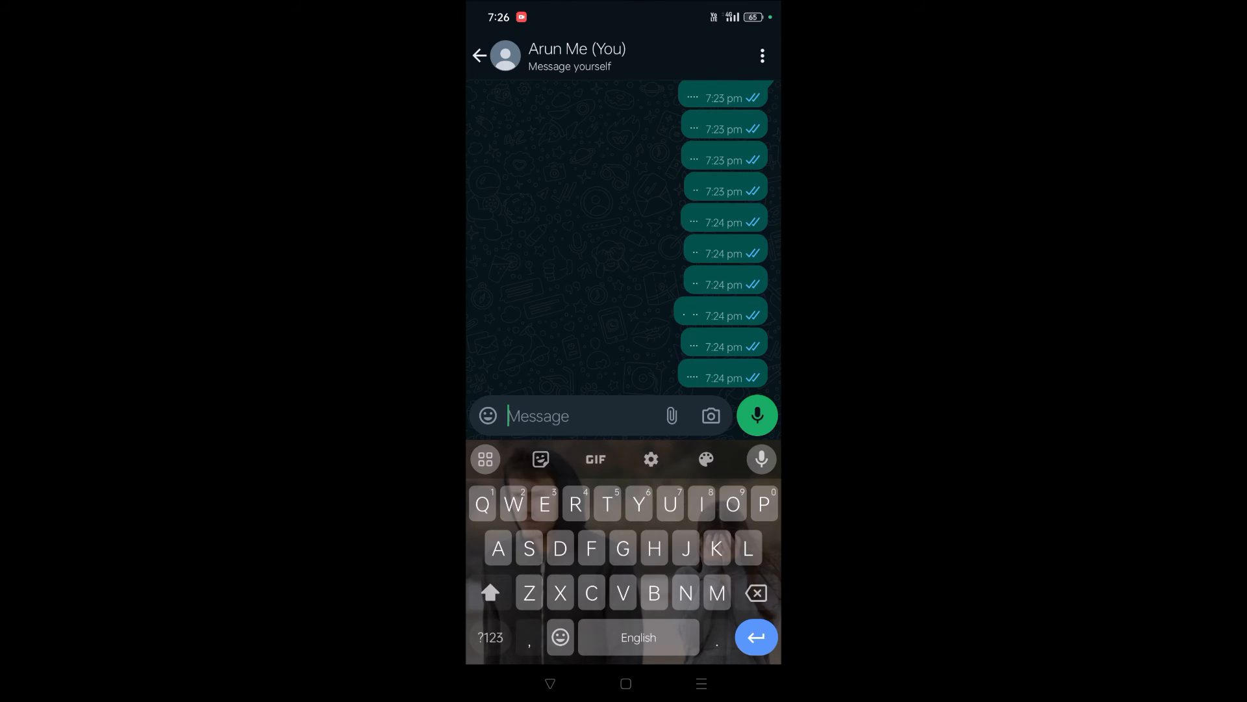
pyautogui.click(485, 458)
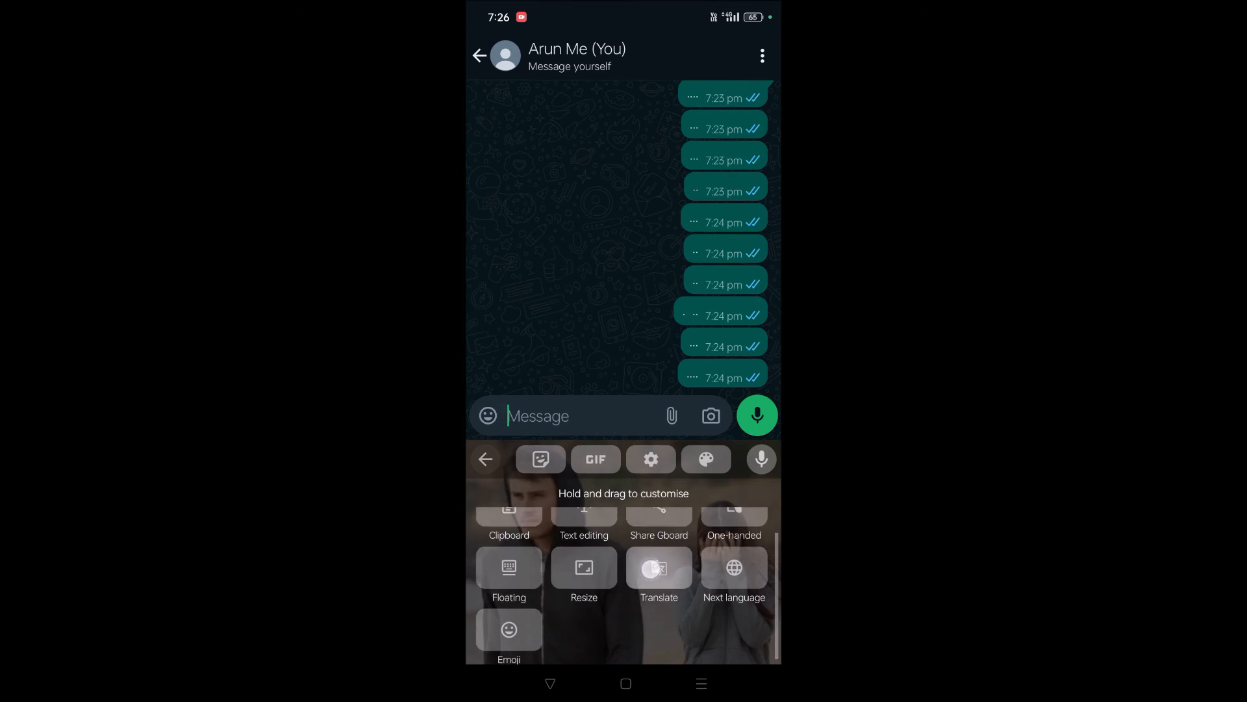
pyautogui.scroll(-3)
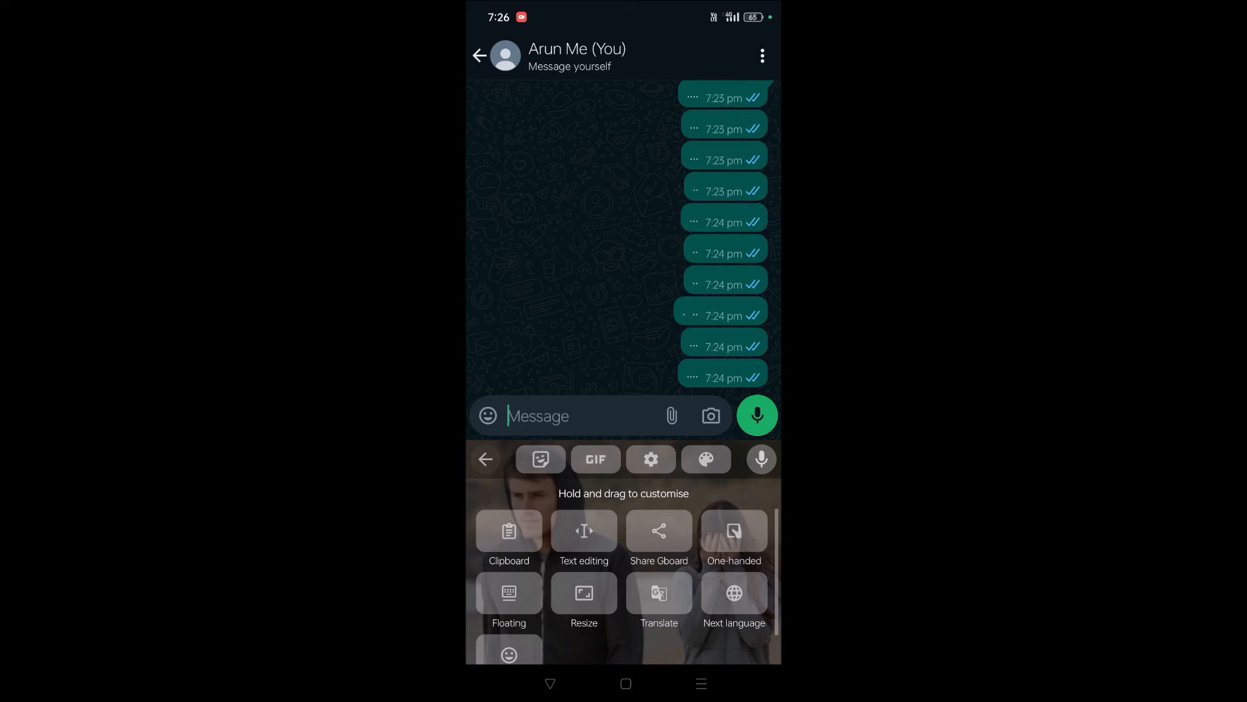
pyautogui.click(659, 592)
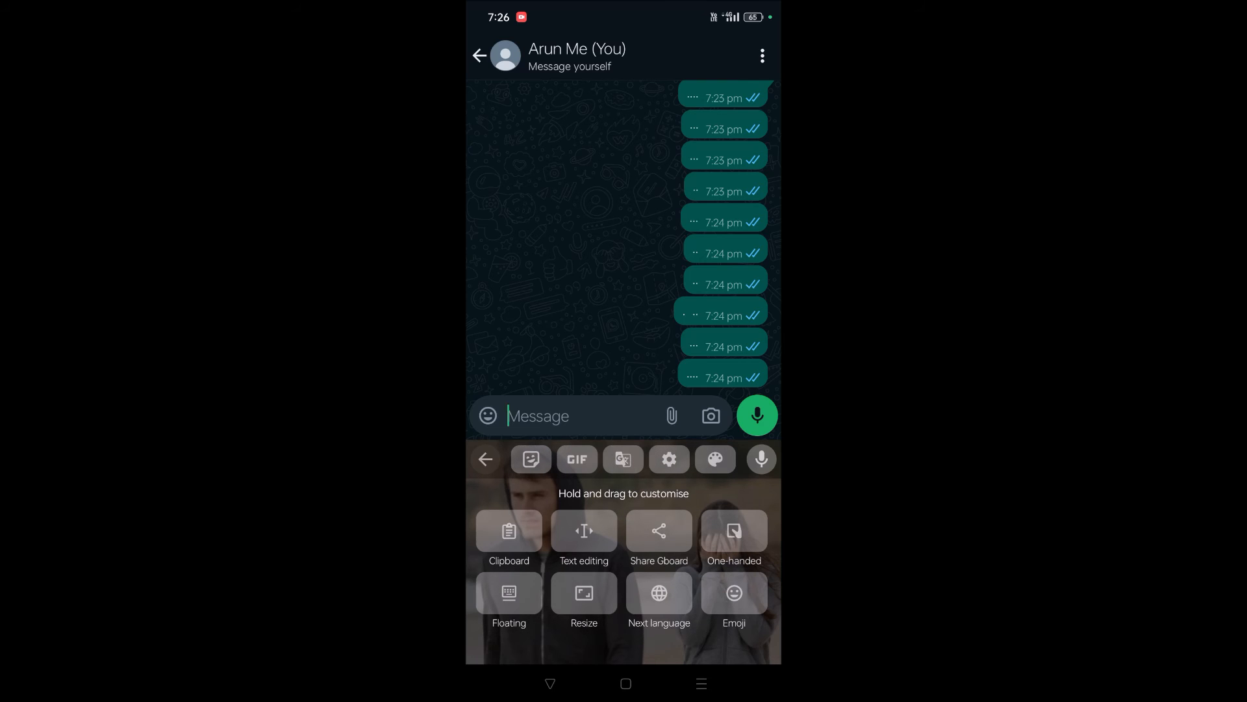
pyautogui.click(485, 459)
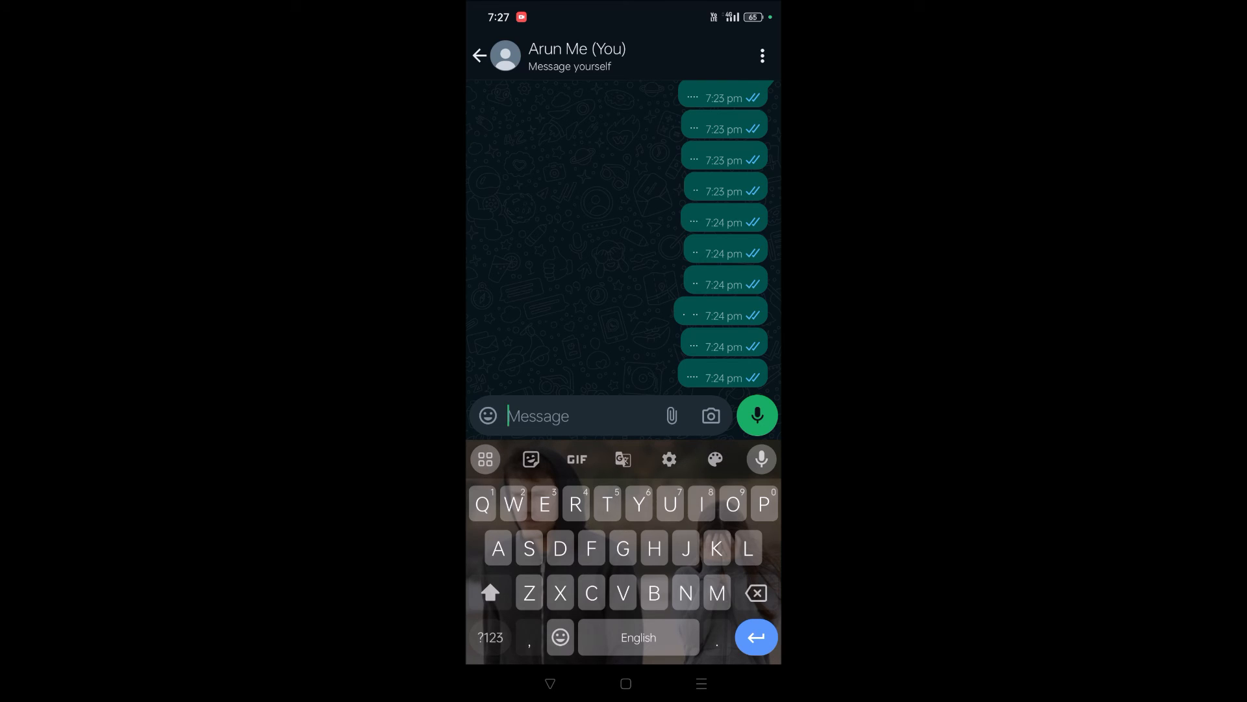
# Open Gboard Translate and set the target language to Dutch
pyautogui.click(622, 459)
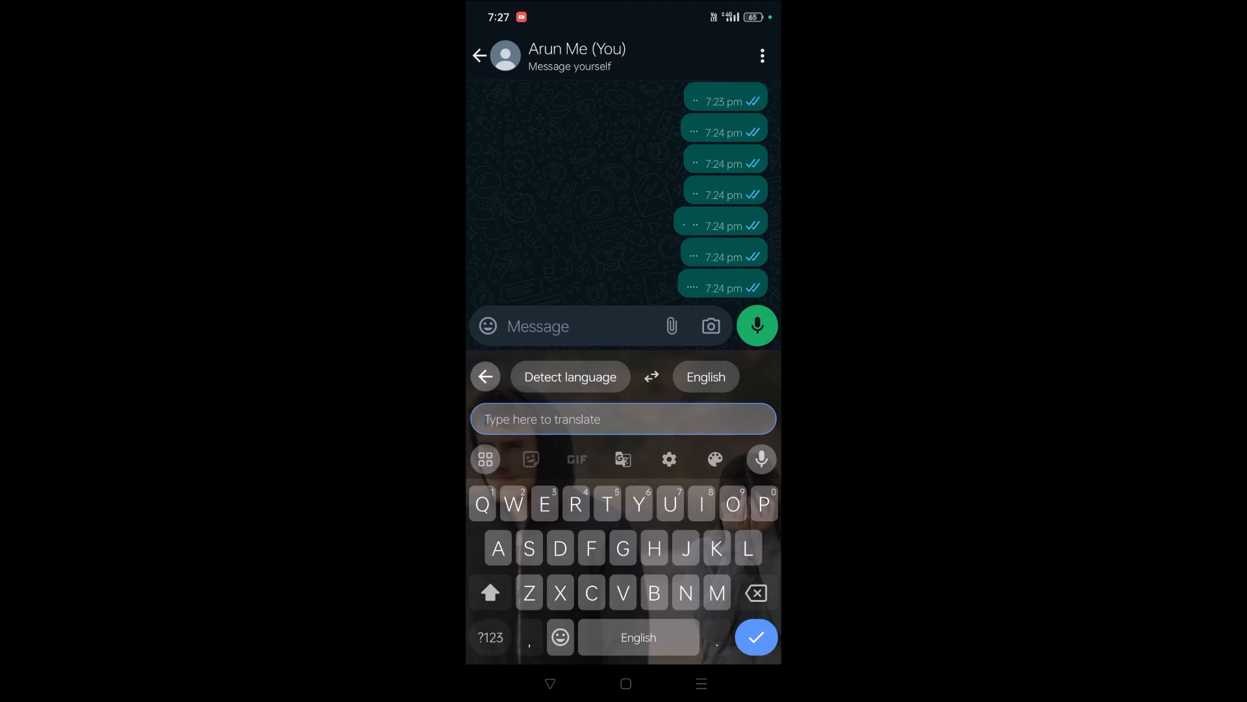
pyautogui.click(705, 376)
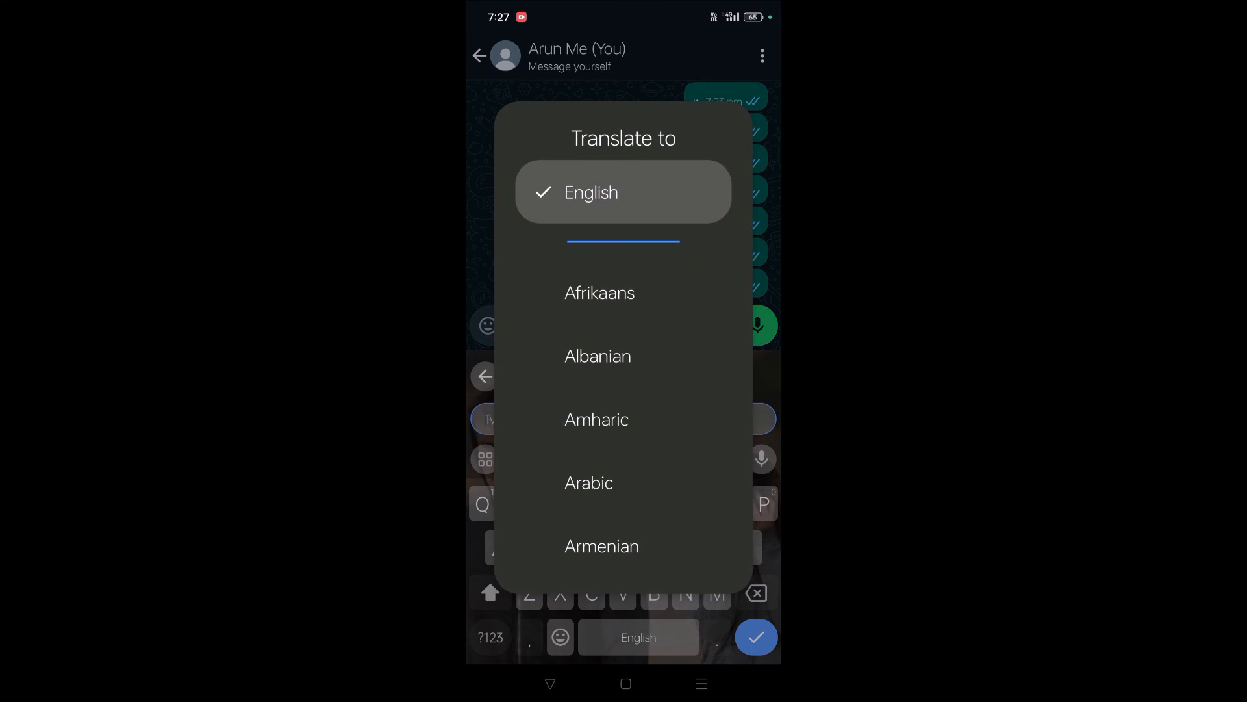
pyautogui.scroll(-3)
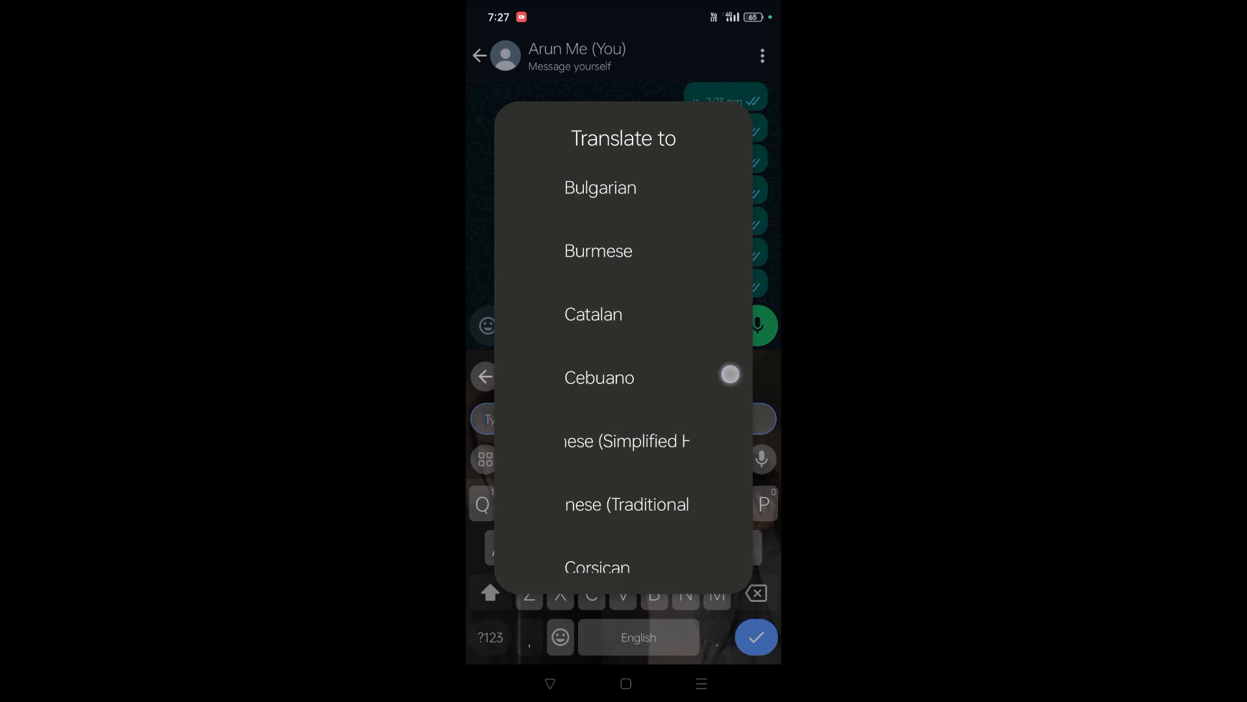
pyautogui.scroll(-3)
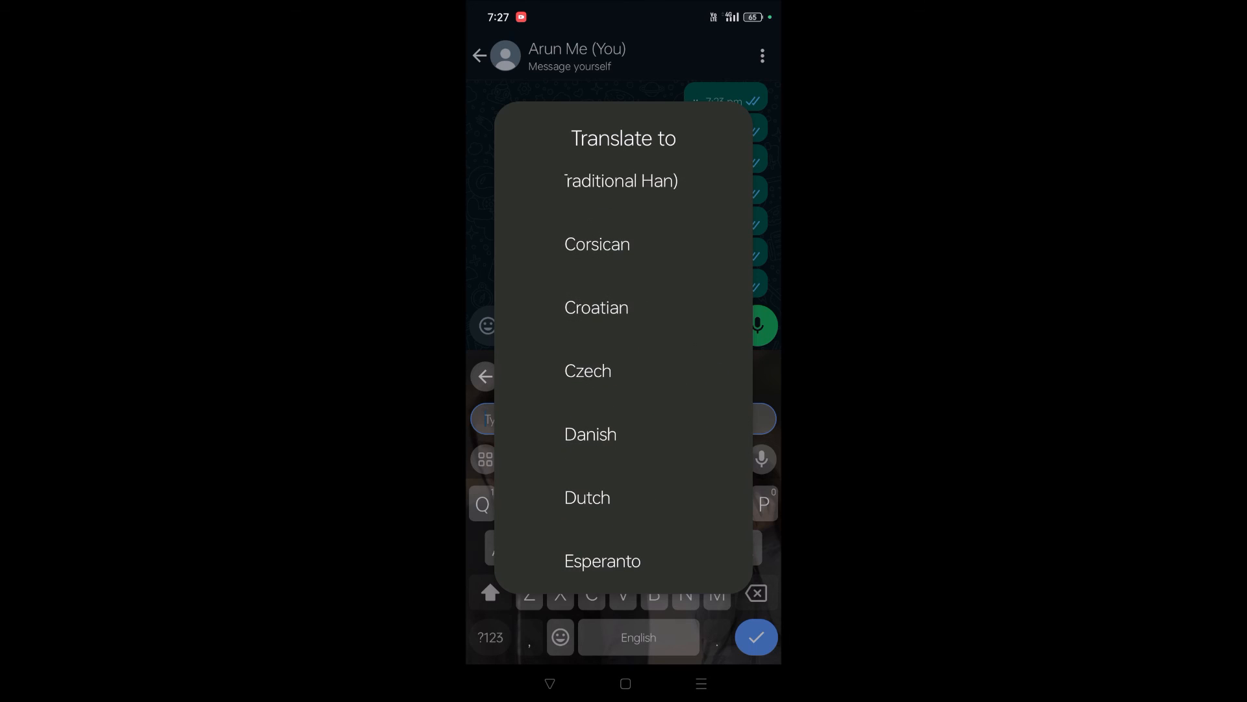
pyautogui.click(587, 497)
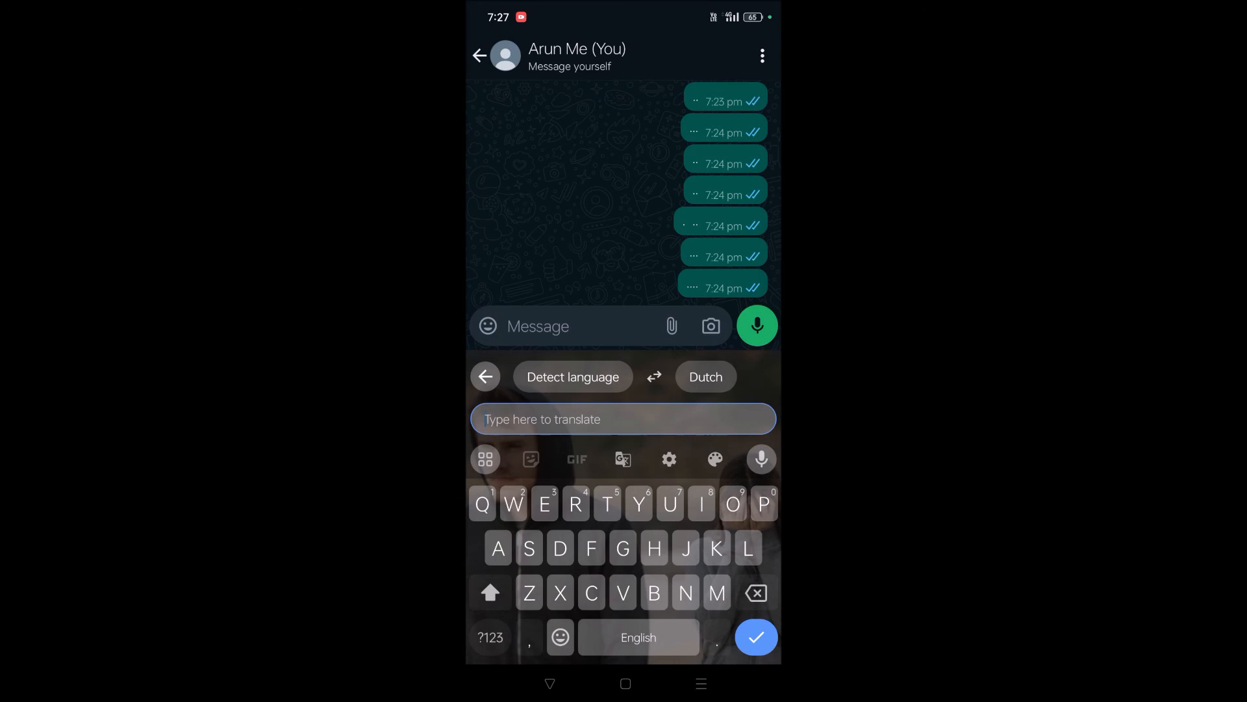
# Type 'Hi how are' and send its Dutch translation 'Hallo, hoe gaat het'
pyautogui.write('Hi how are')
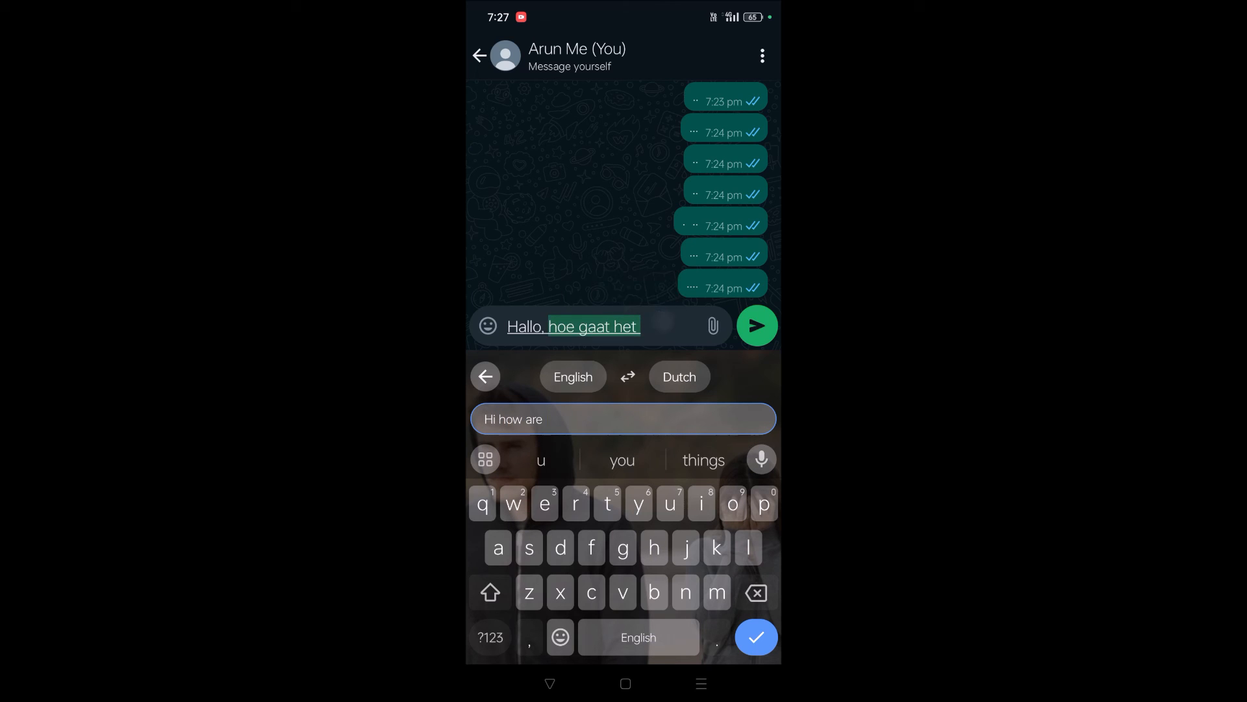
pyautogui.click(755, 325)
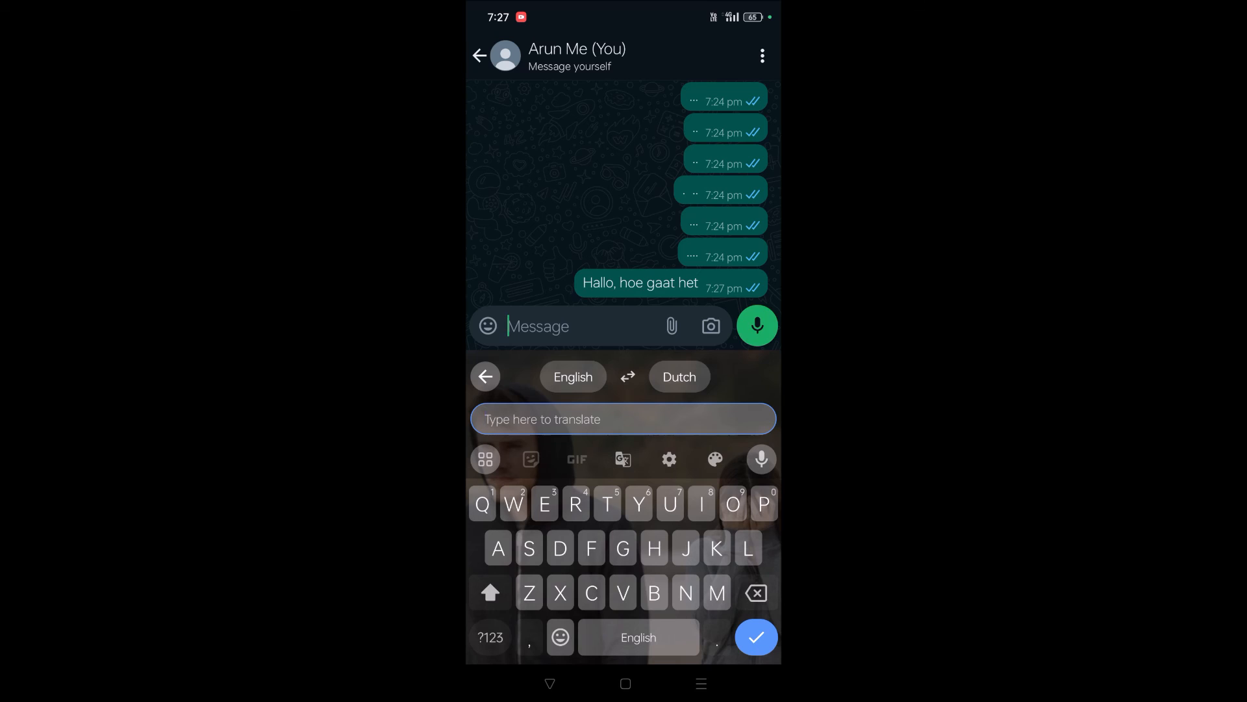